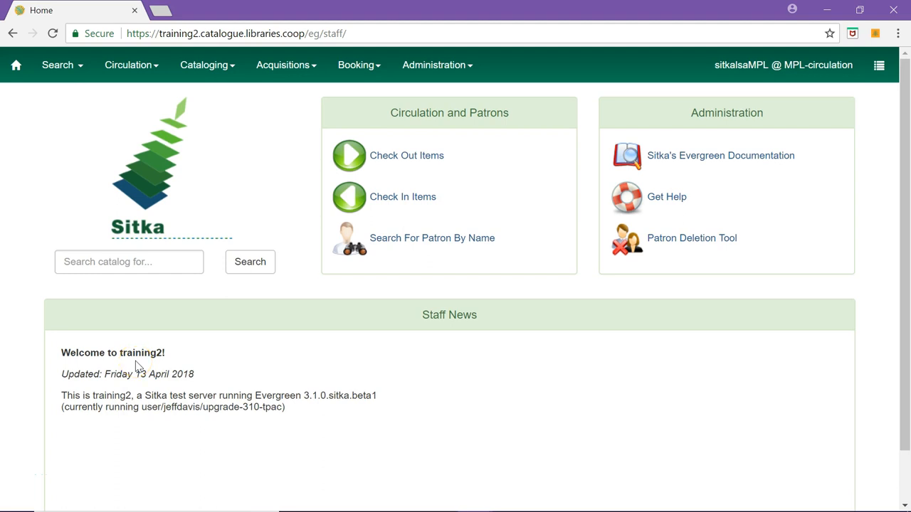
mouse_move(157, 245)
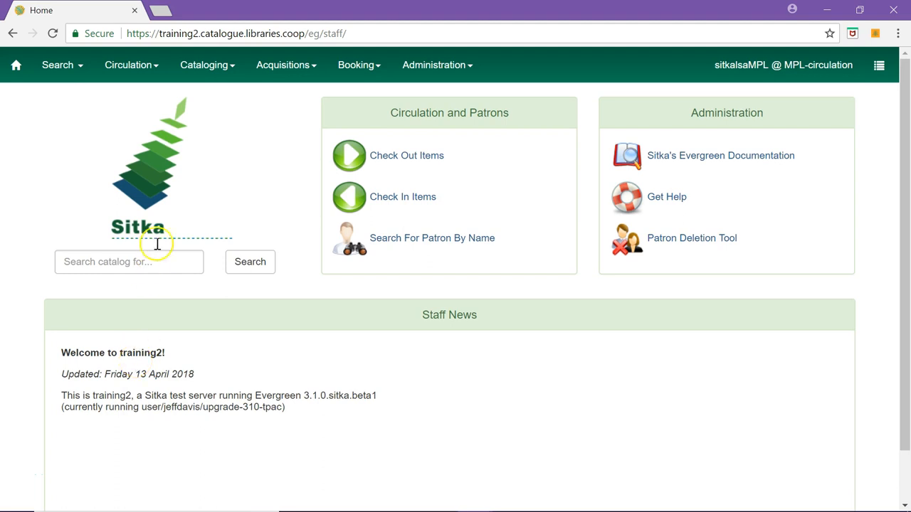
click(130, 65)
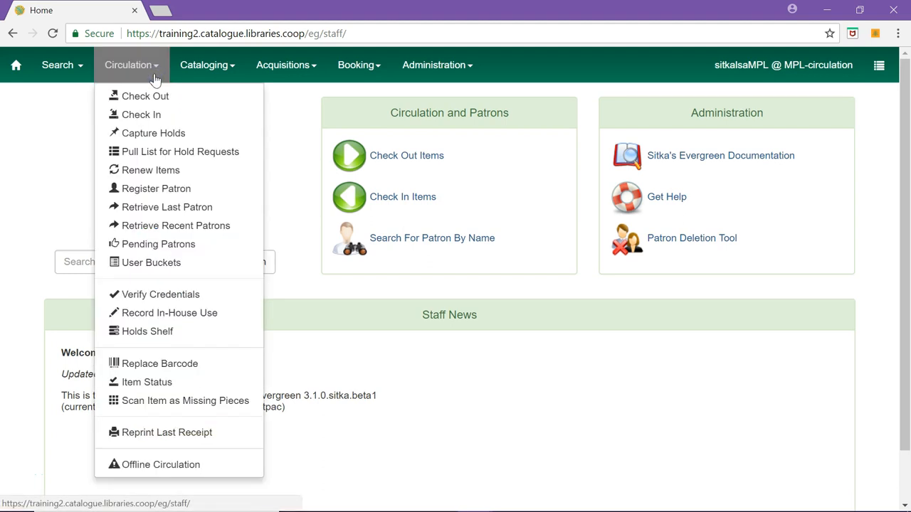
mouse_move(316, 197)
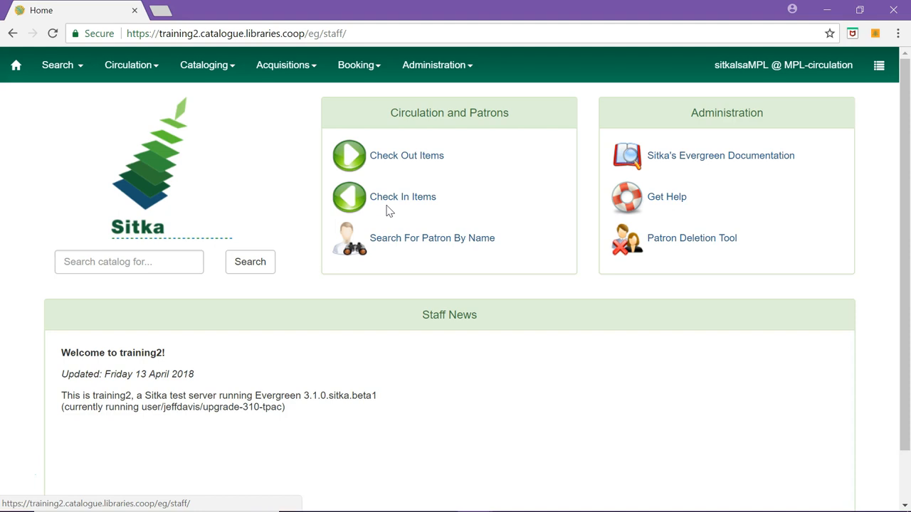
click(403, 196)
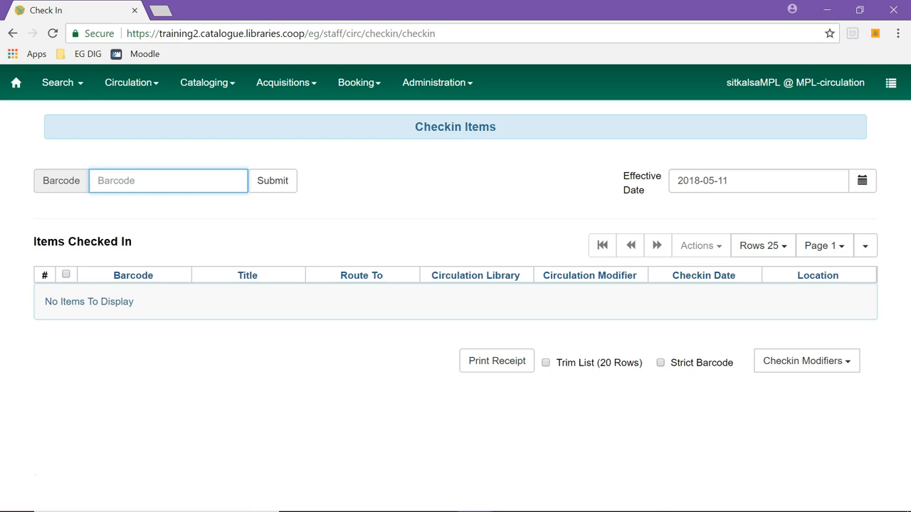
text(33987000997675)
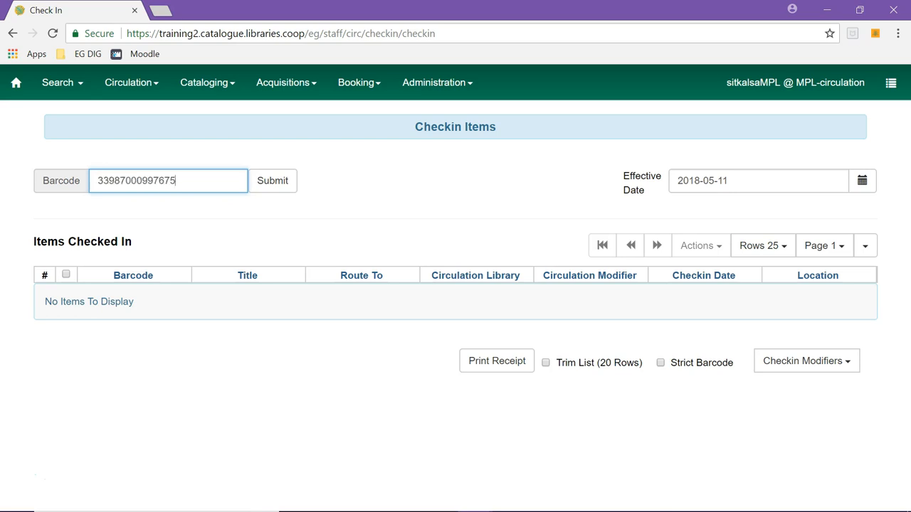
click(272, 179)
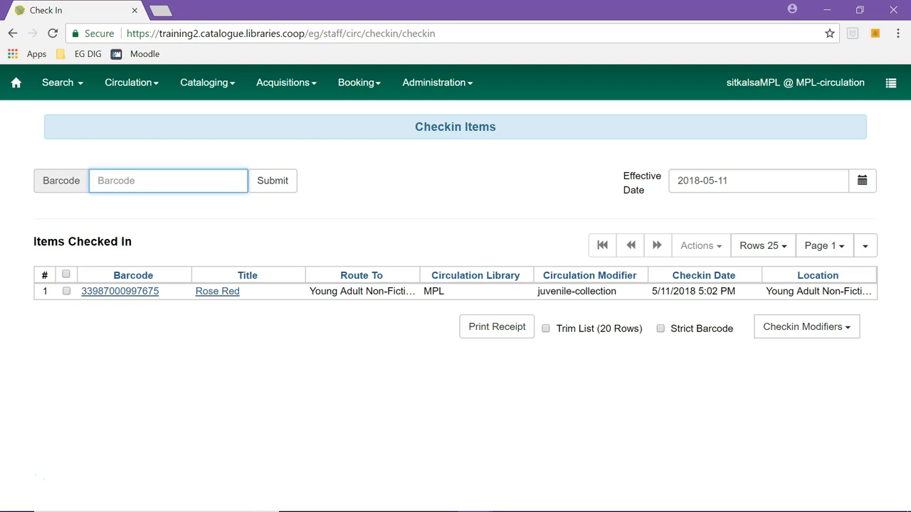
click(168, 179)
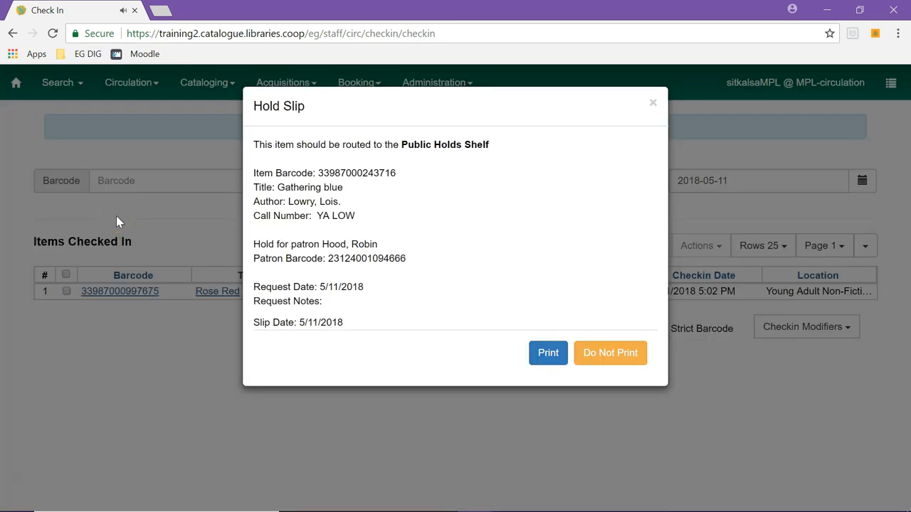
Step: Choose Do Not Print on the hold slip and the transit slip for Gathering blue and Blue: a novel
click(609, 353)
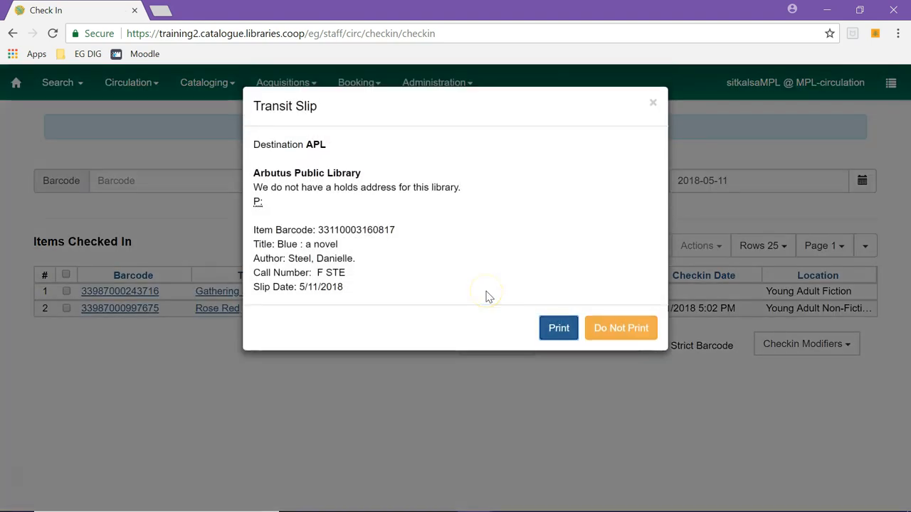
click(620, 328)
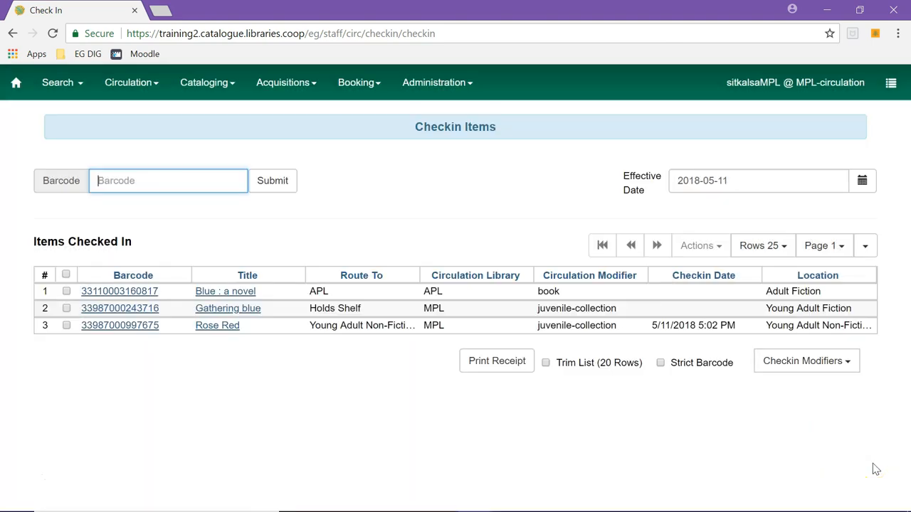
Step: Check in pre-cataloged barcode PC12345 and acknowledge the route-to-cataloging alert
text(PC12345)
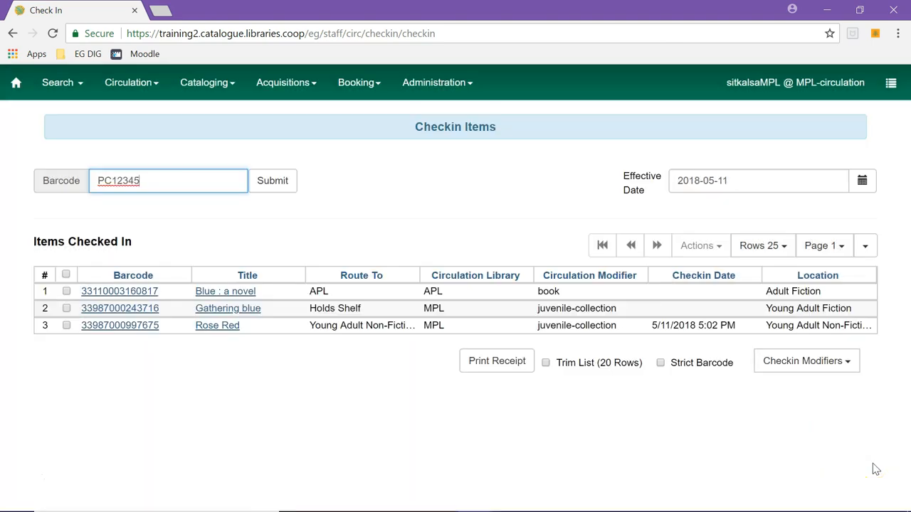
click(272, 179)
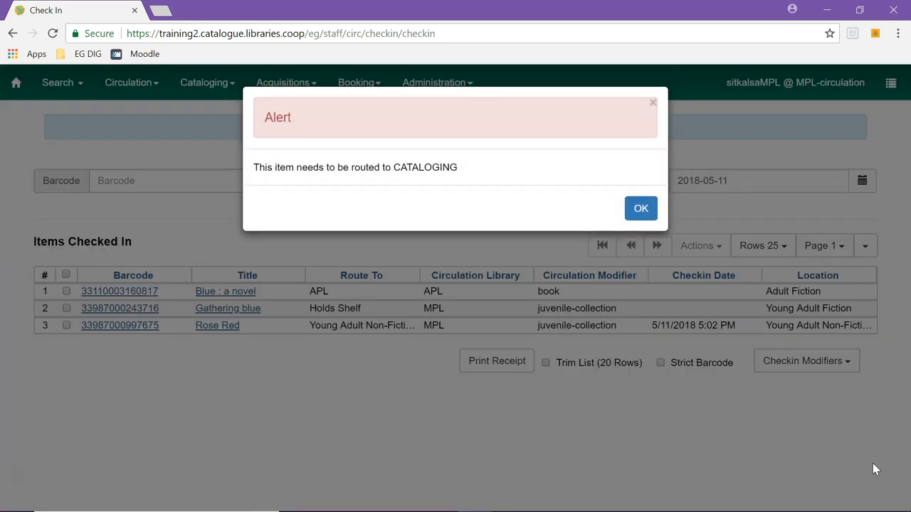
mouse_move(682, 239)
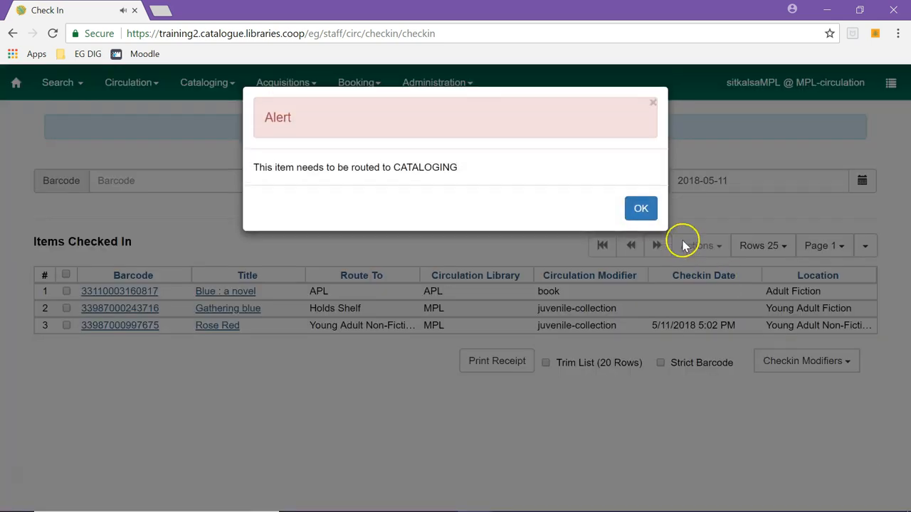
click(641, 207)
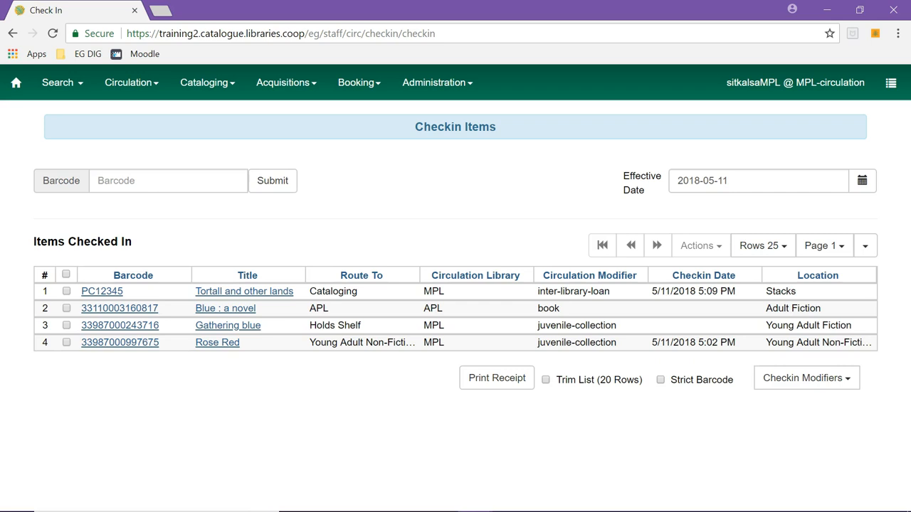
click(168, 179)
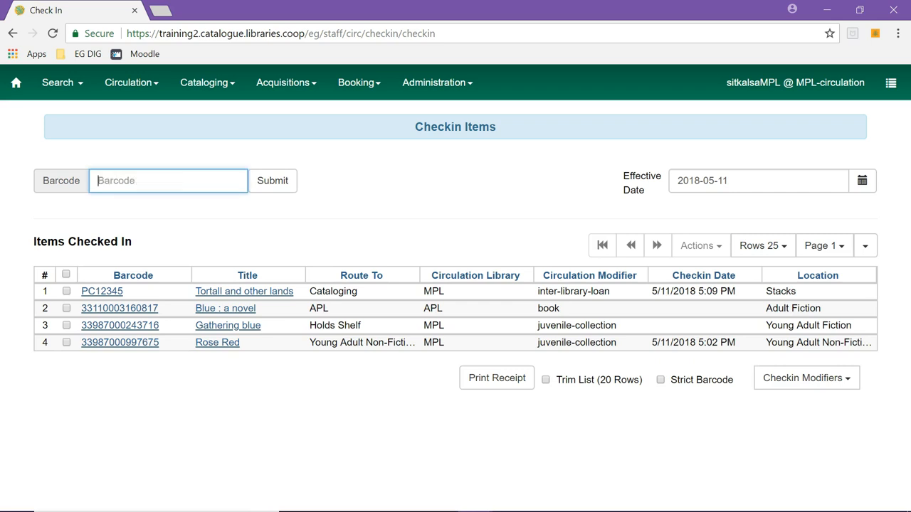
Step: Scan in the Harry Potter DVD, Blue vinyl, Indigo Blue (continuing past the missing-copy alert) and Blue Lily, Lily Blue
click(273, 179)
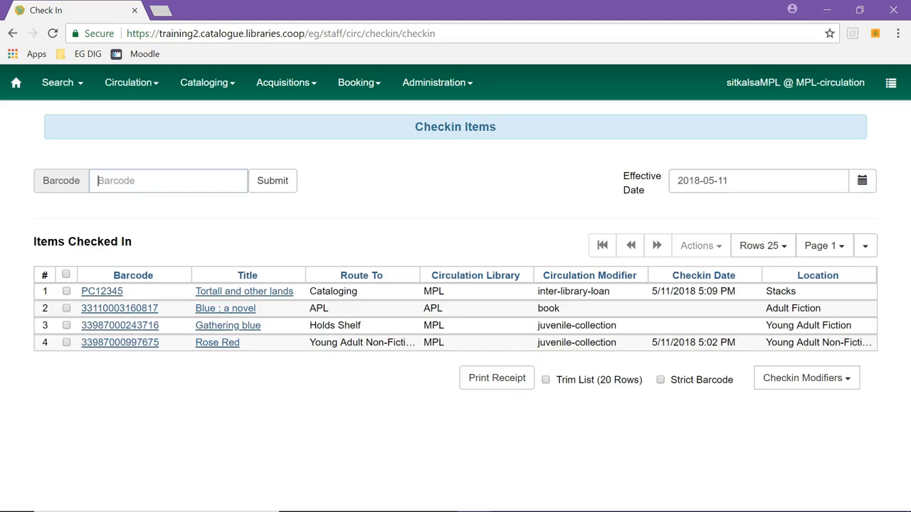
click(273, 179)
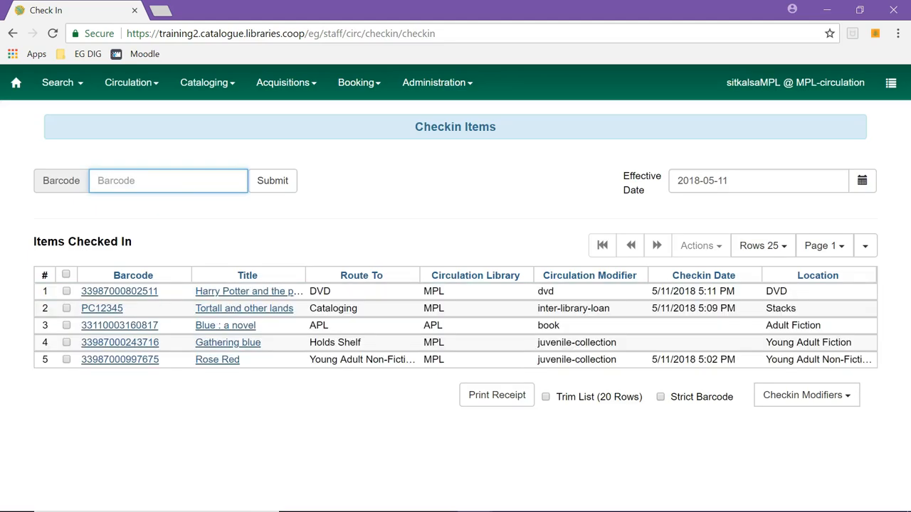
click(272, 179)
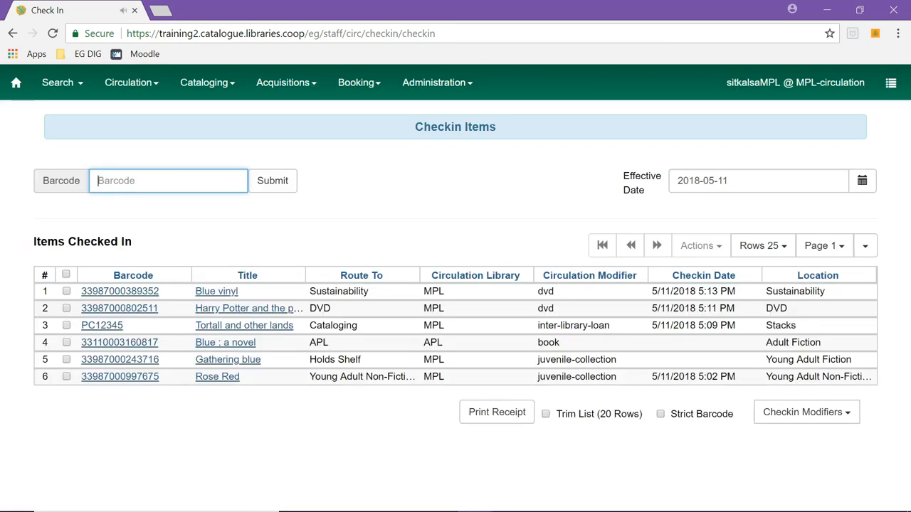
click(271, 180)
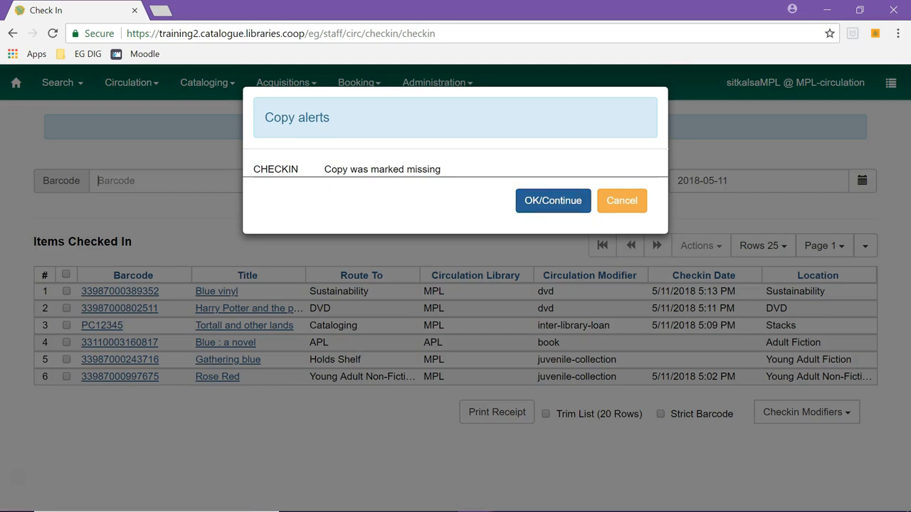
click(553, 199)
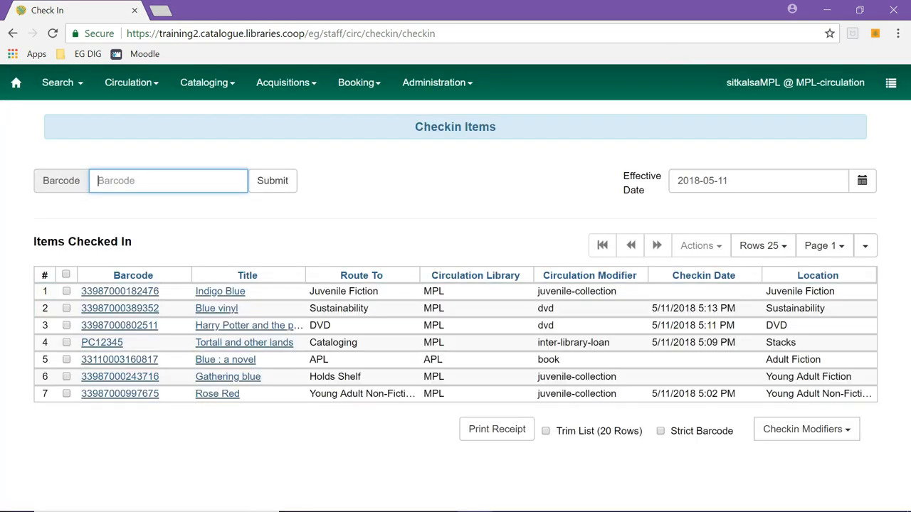
click(273, 180)
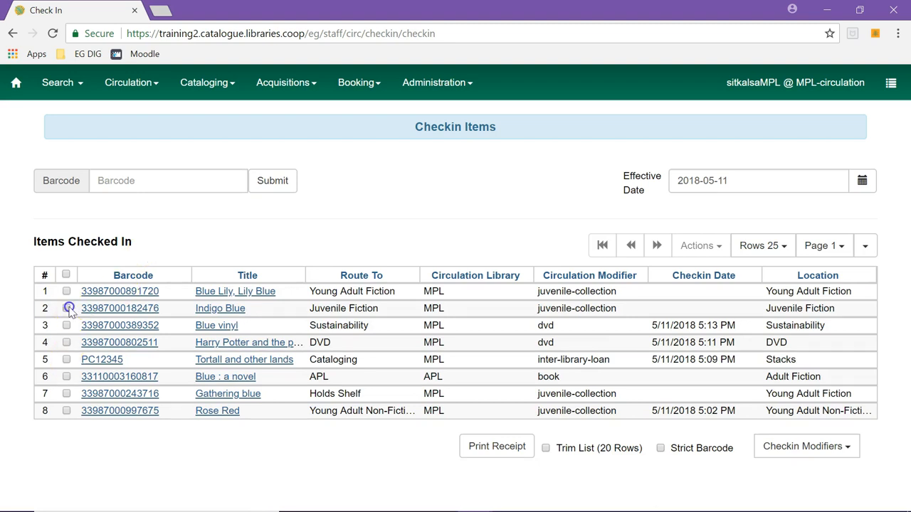
Step: Tick the Indigo Blue and Blue vinyl rows while reviewing the Actions menu
click(698, 245)
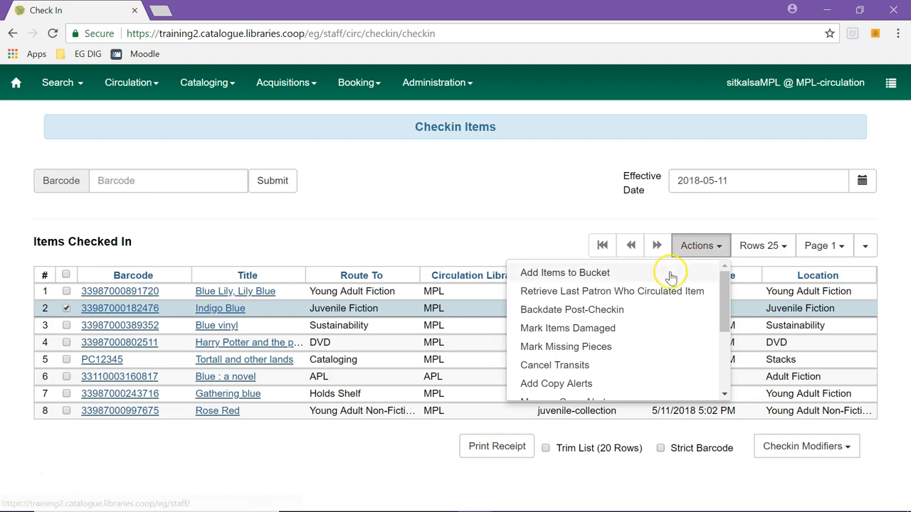
mouse_move(667, 290)
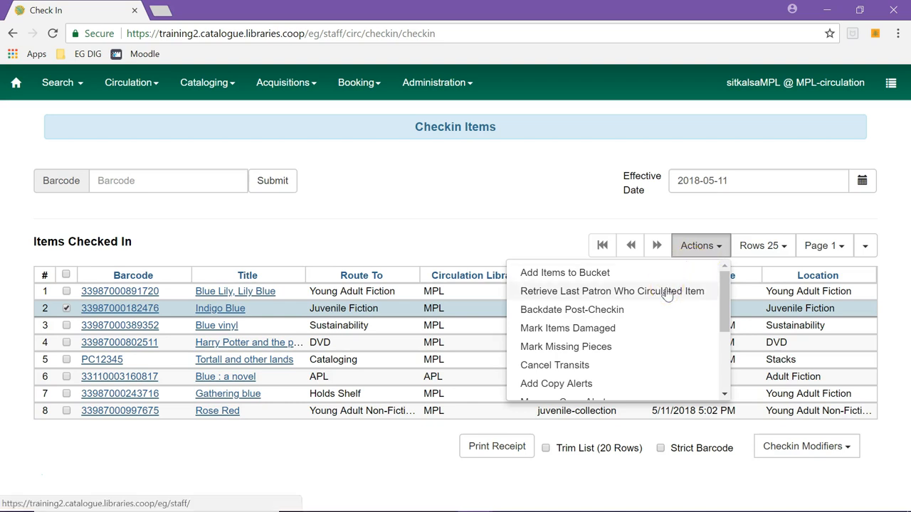
mouse_move(609, 310)
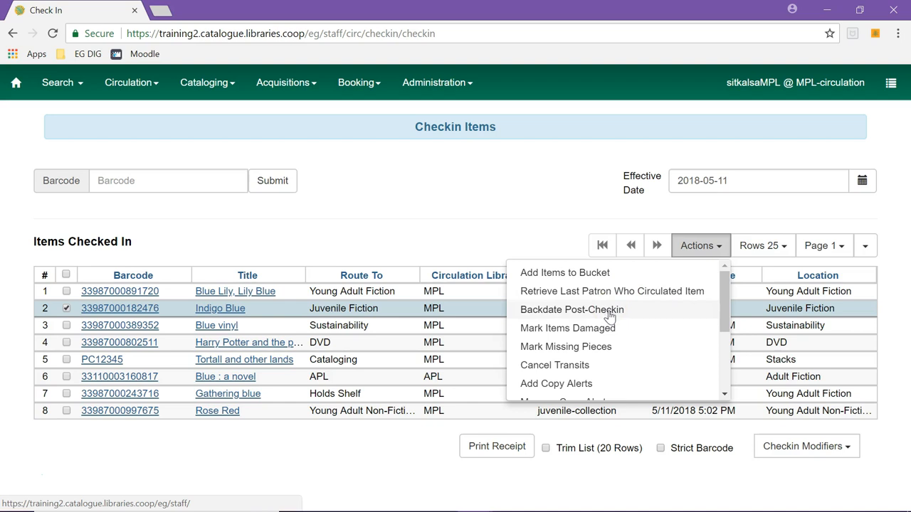
mouse_move(610, 347)
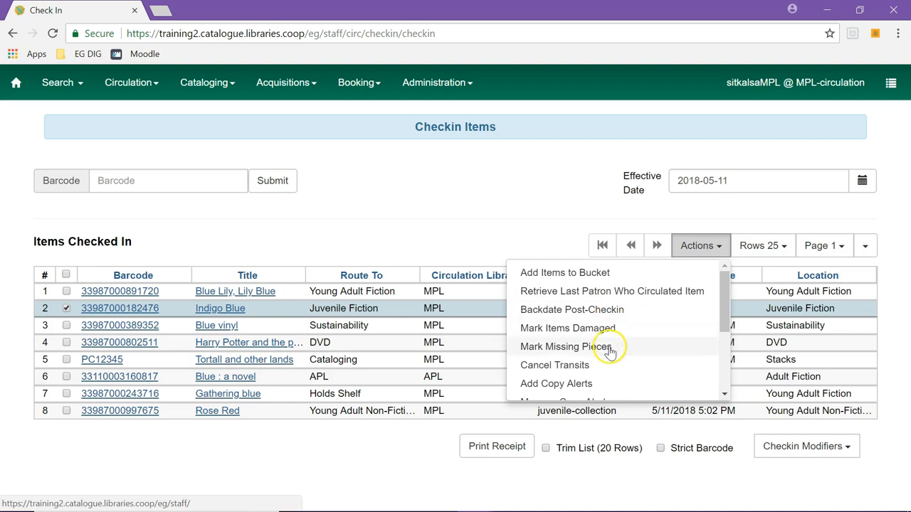
scroll(down, 3)
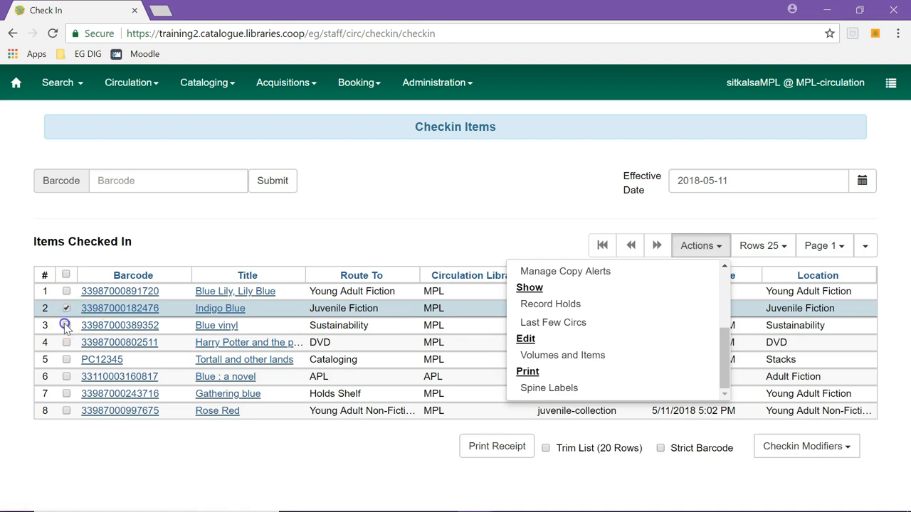
click(66, 324)
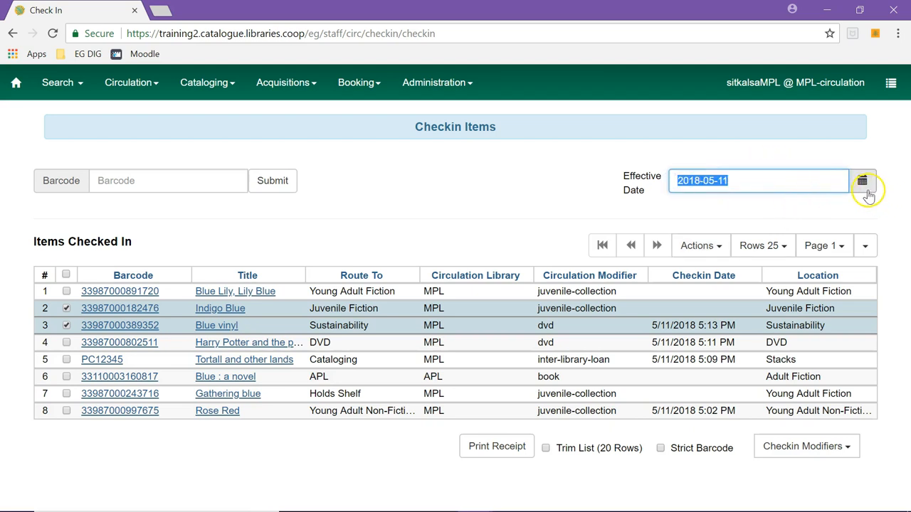
Step: Open the Effective Date calendar before enabling Ignore Pre-Cataloged Items
click(863, 179)
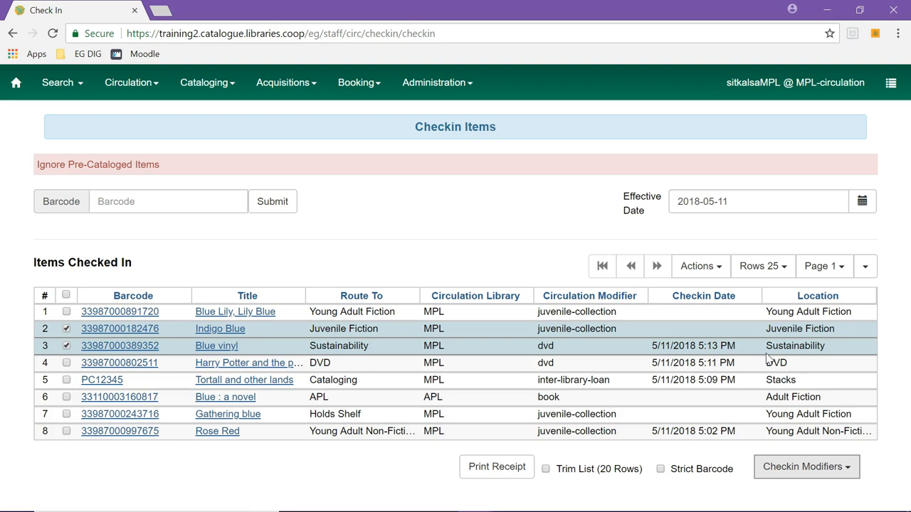
Step: Turn on the Suppress Holds and Transits and Retarget Local Holds check-in modifiers
click(801, 467)
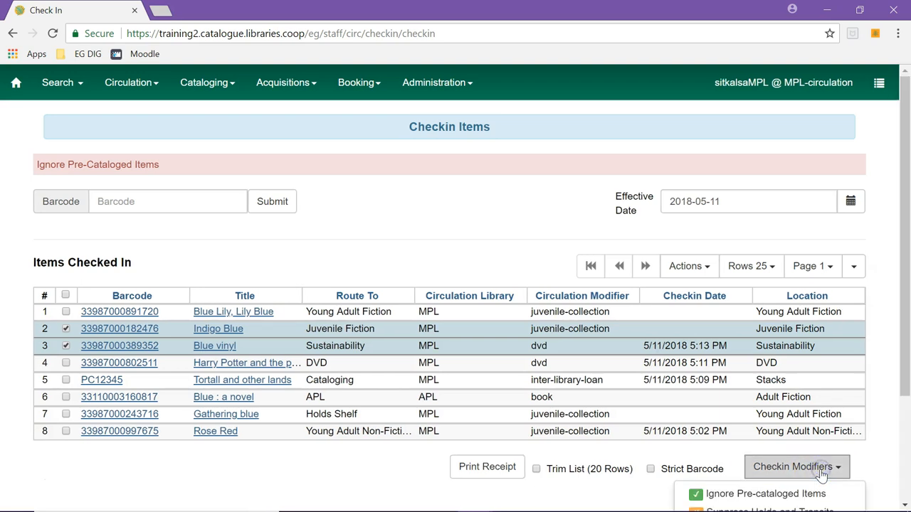
click(769, 508)
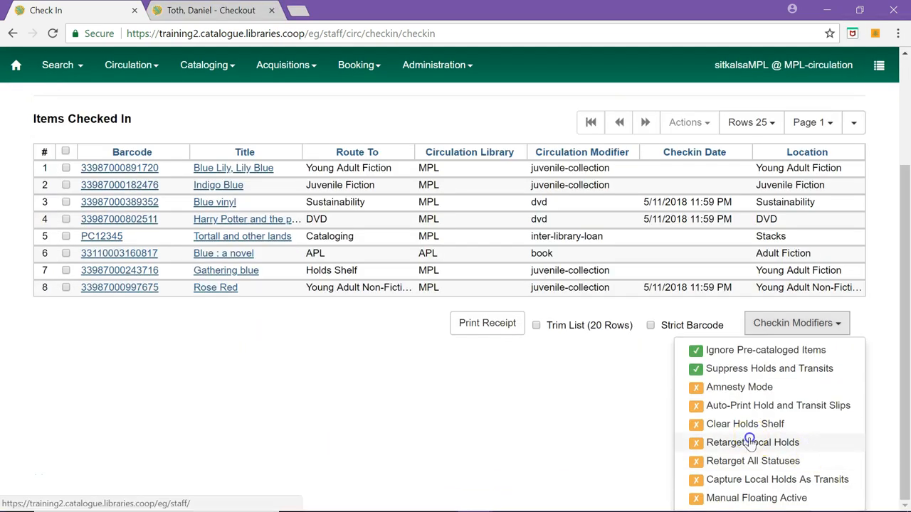
click(753, 441)
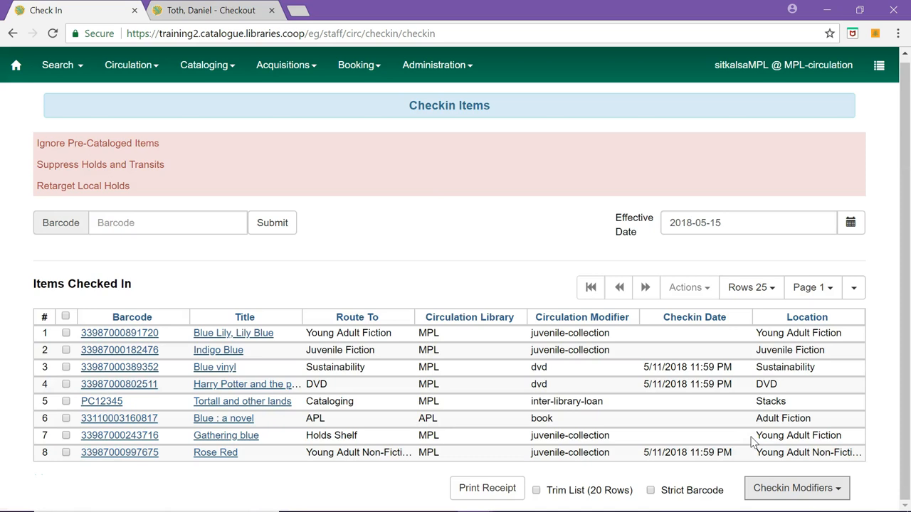